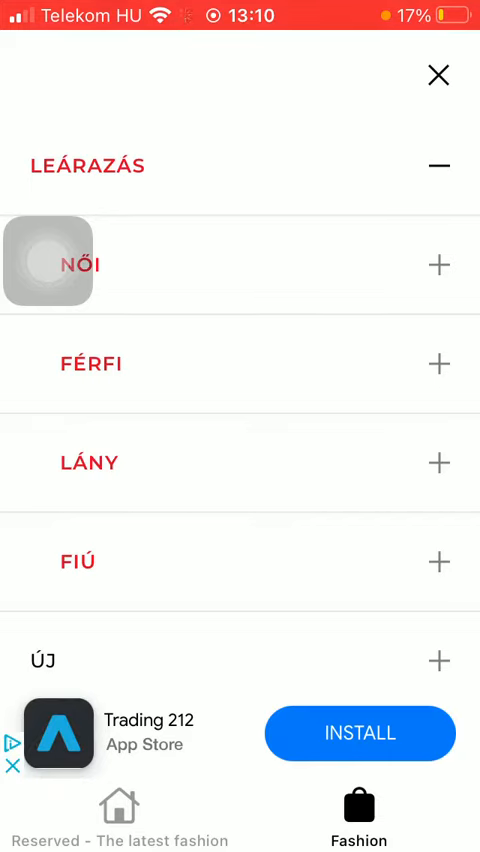
- Dismiss the video ad and browse the discounted Dzsekik listing of 245 jackets
click(359, 733)
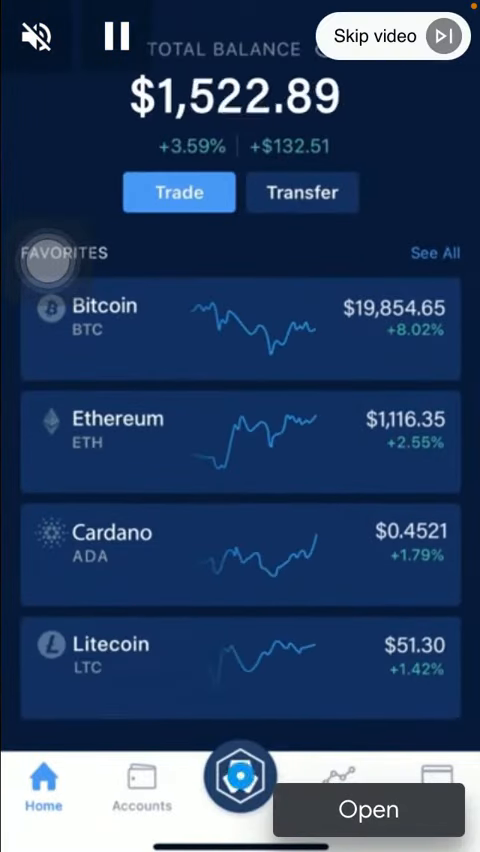
click(240, 554)
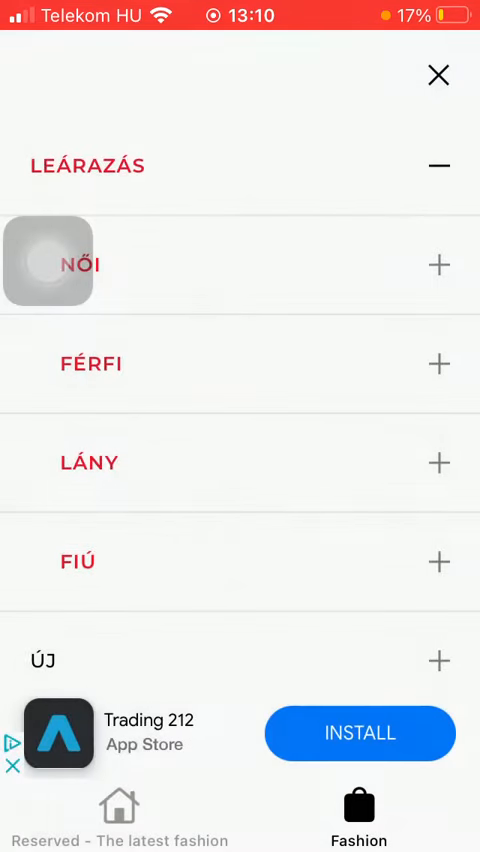
click(437, 265)
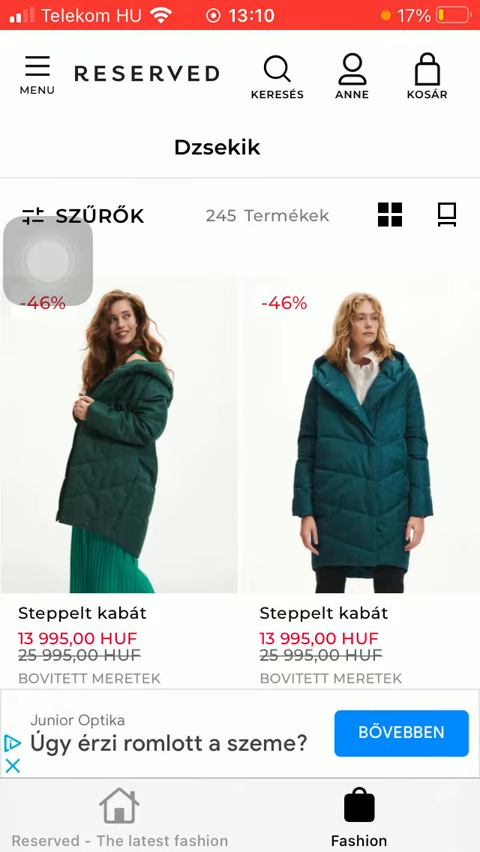
scroll(down, 3)
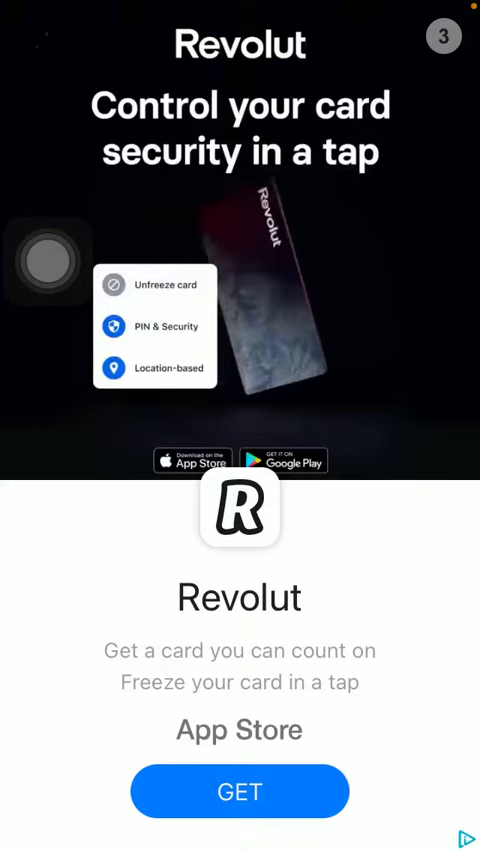
- Open store availability for size 34 and close the Revolut ad
click(30, 35)
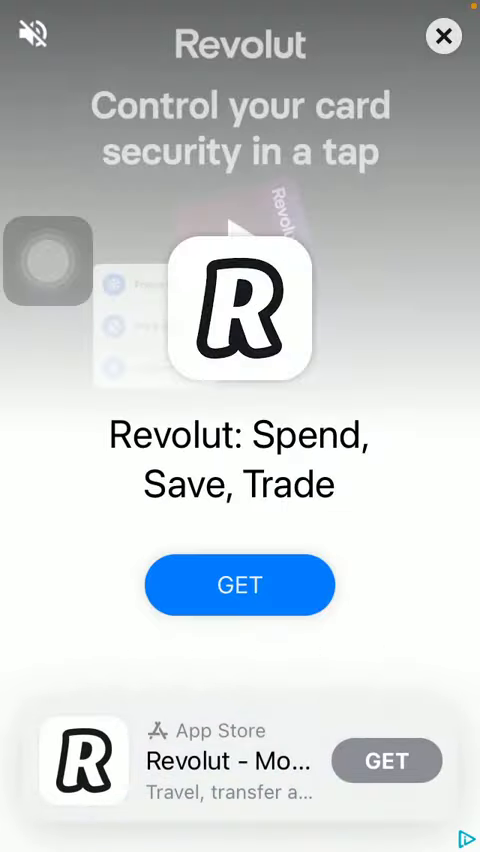
click(444, 36)
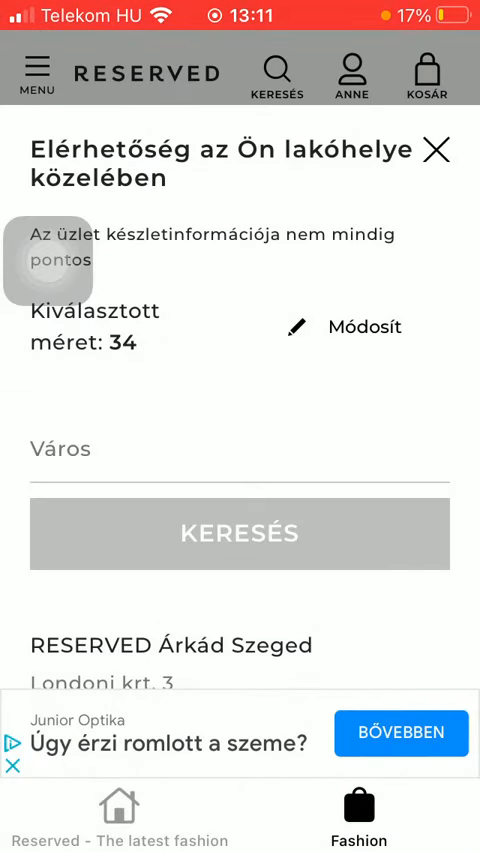
- Search stores in Budapest, close the availability dialog, and scroll the coat's page
text(Budapest)
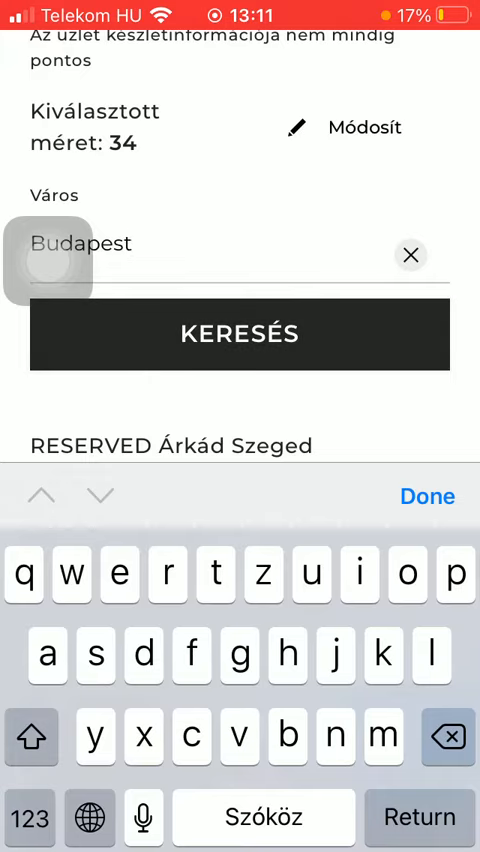
click(426, 496)
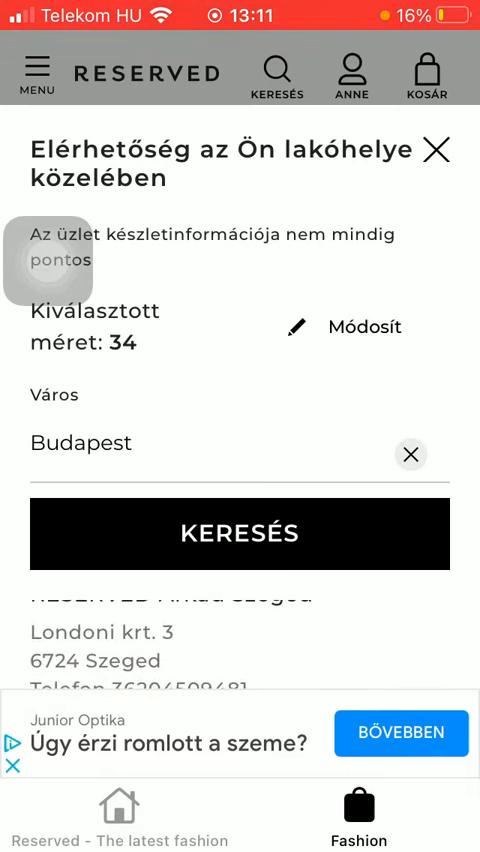
click(436, 148)
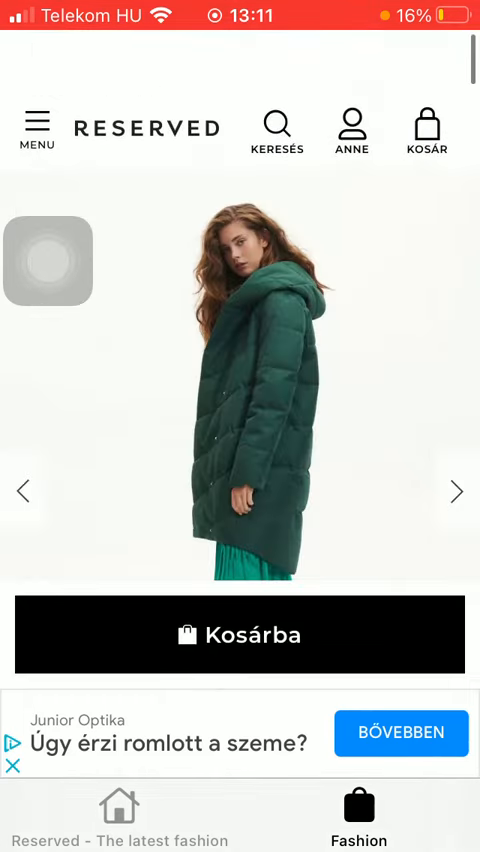
scroll(up, 3)
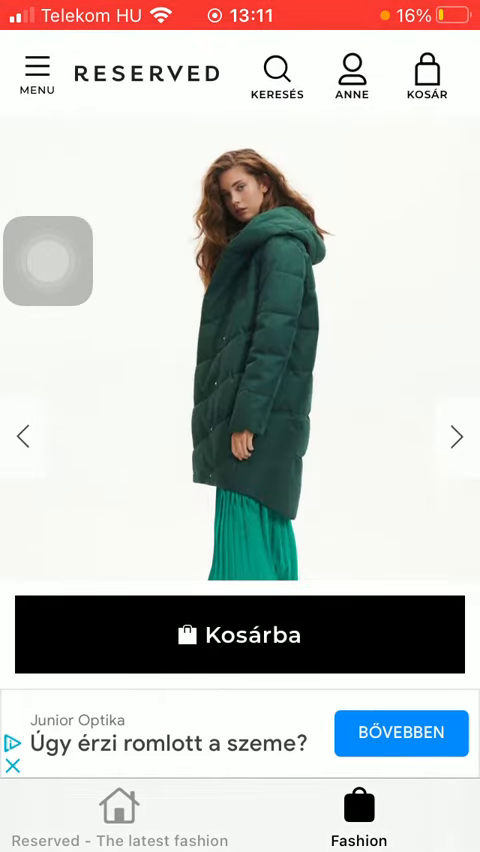